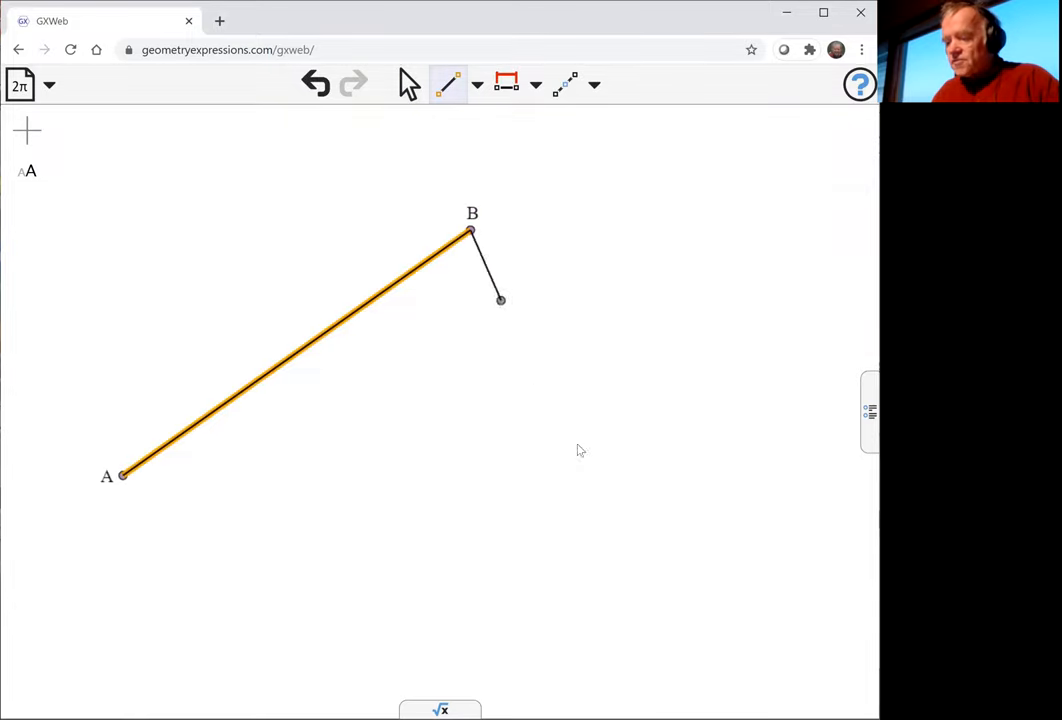
Step: Close triangle ABC and constrain sides AB and BC to the same length a
left_click_drag(500, 300, 618, 515)
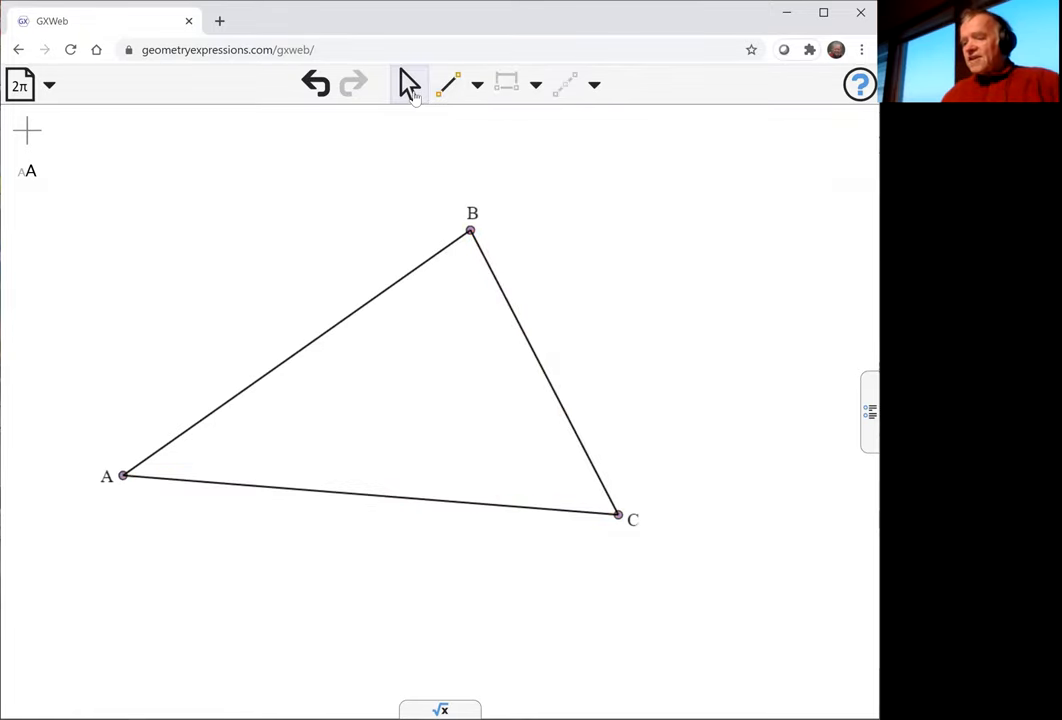
mouse_move(544, 351)
type("a")
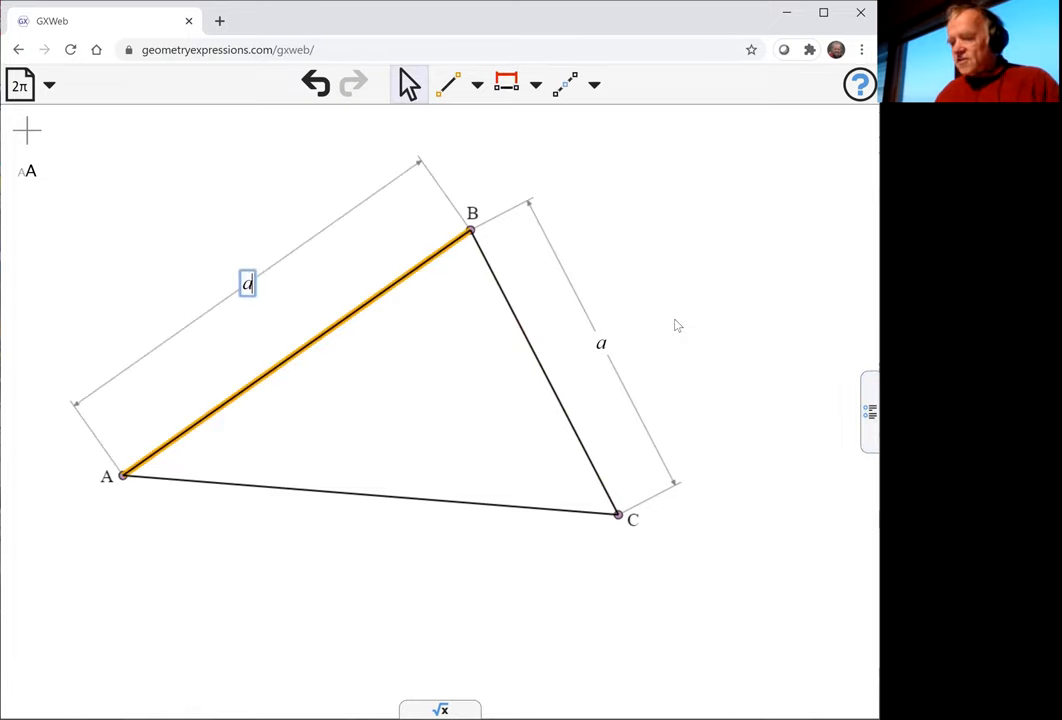
left_click_drag(470, 232, 380, 290)
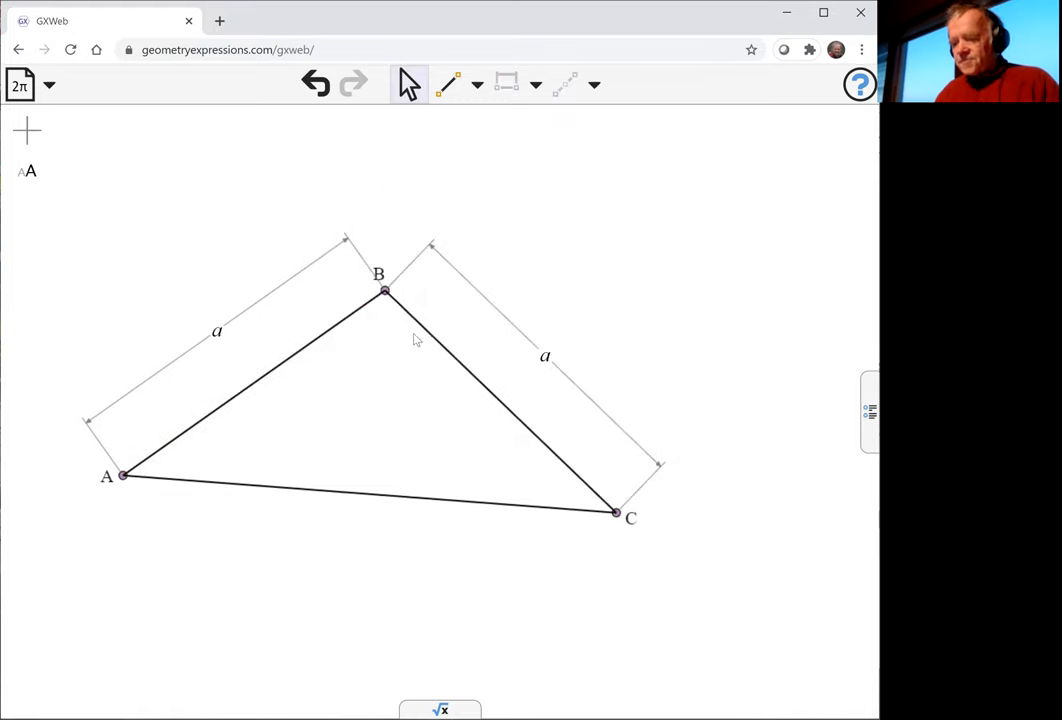
left_click(370, 495)
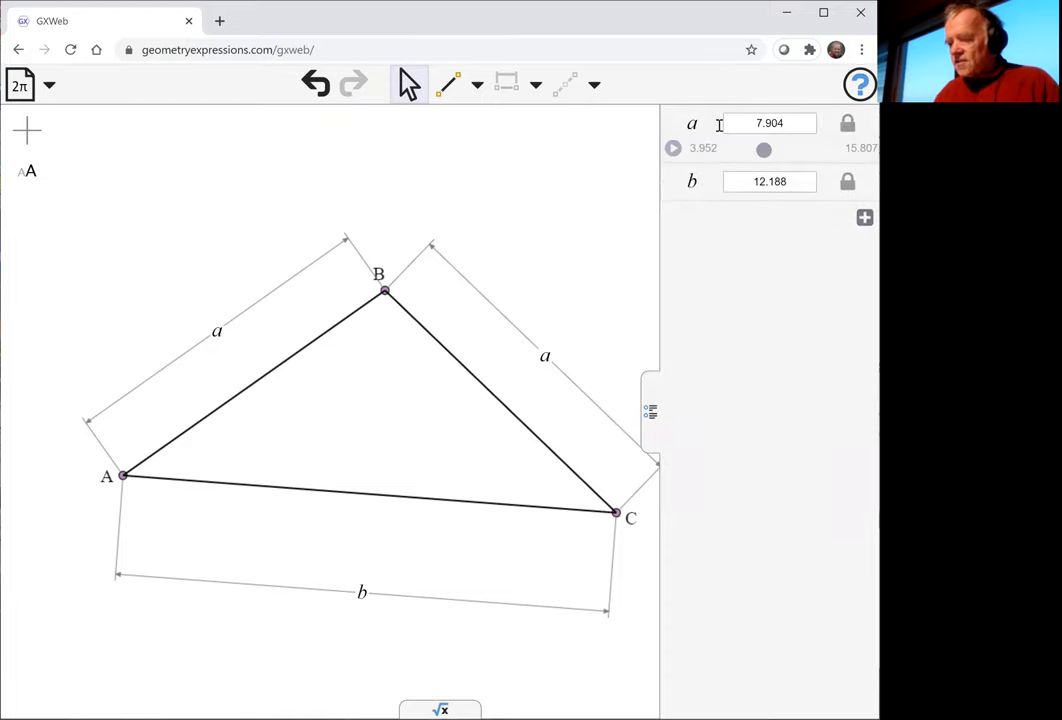
Step: Raise the equal side length a to about 13.7 with its slider, keeping b at 12.188
left_click_drag(764, 148, 770, 151)
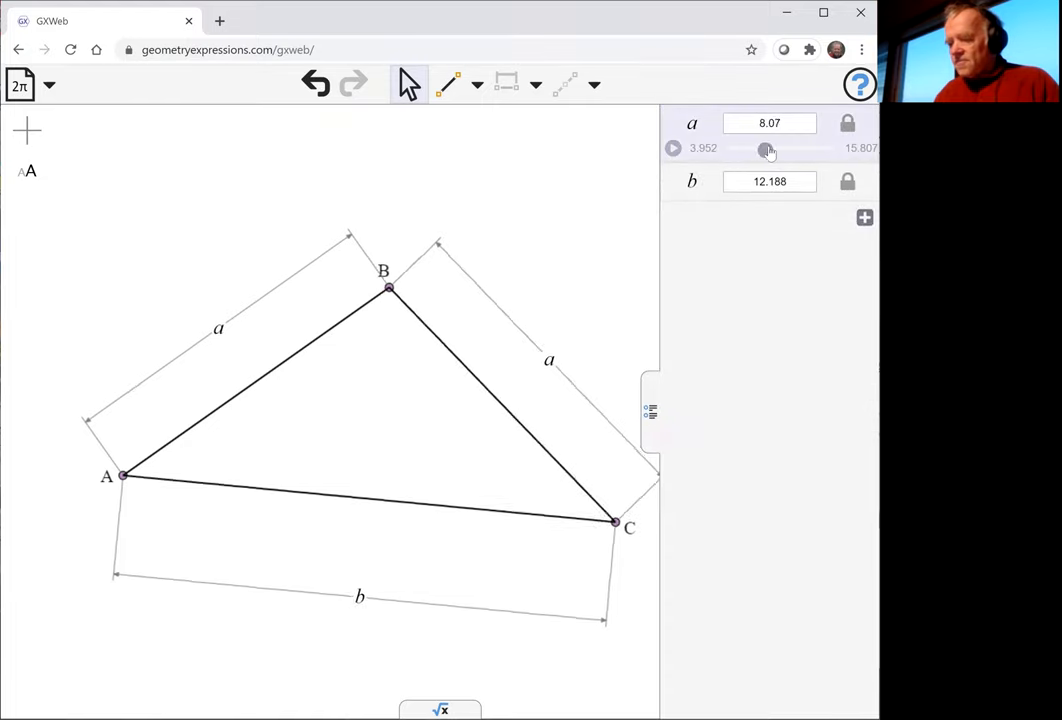
left_click_drag(765, 148, 818, 148)
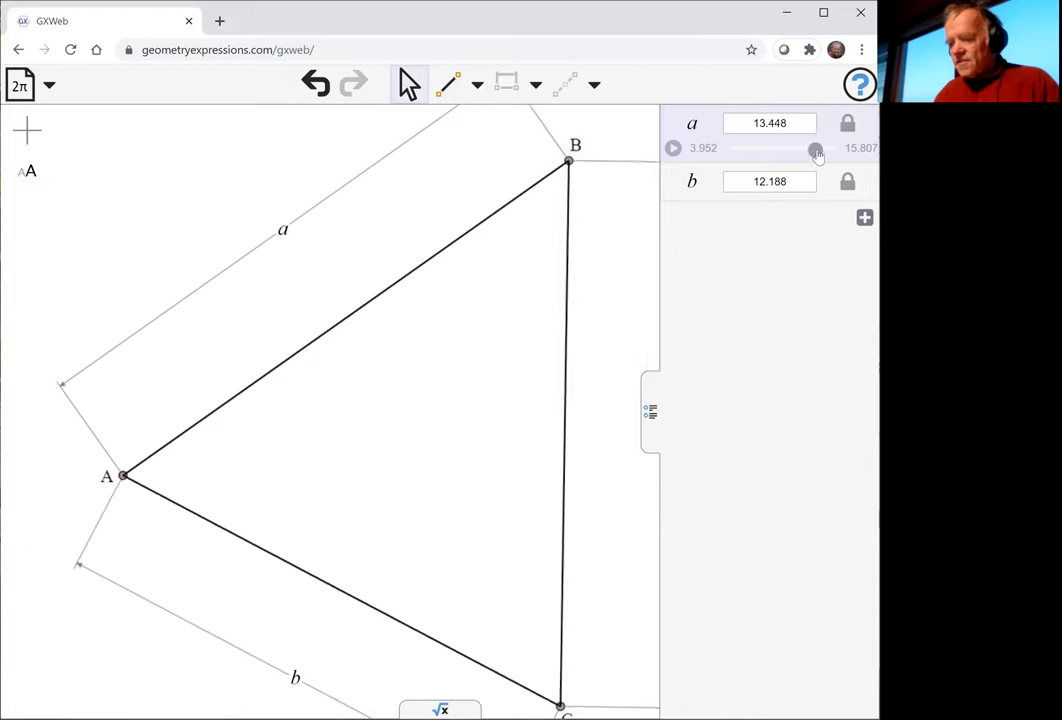
left_click_drag(813, 148, 818, 148)
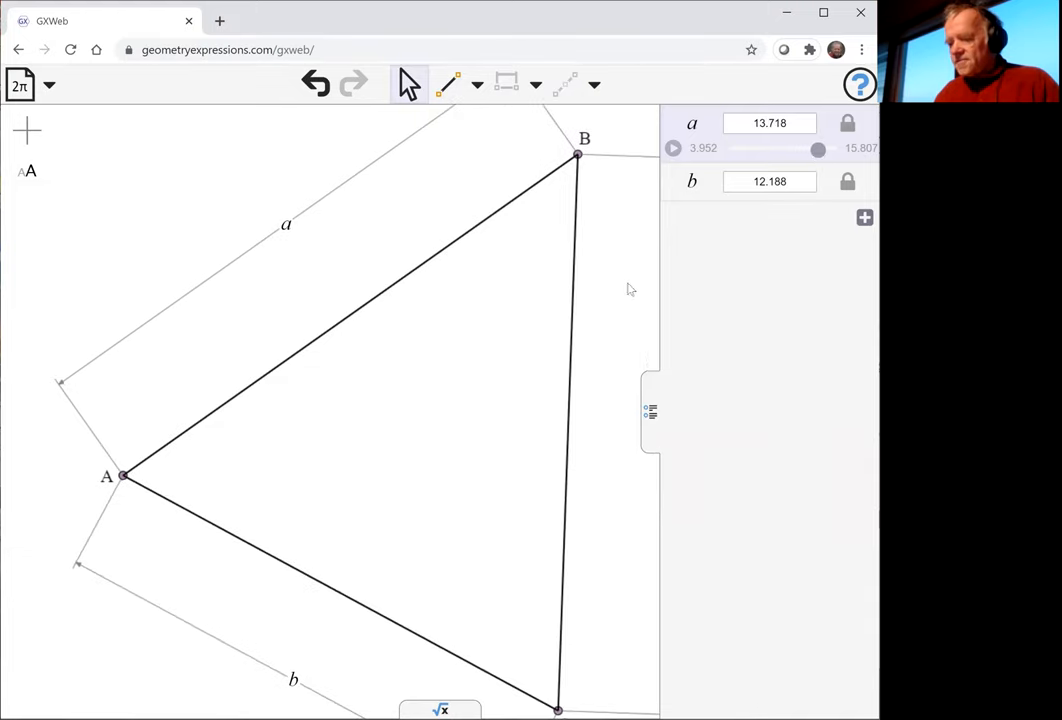
mouse_move(615, 300)
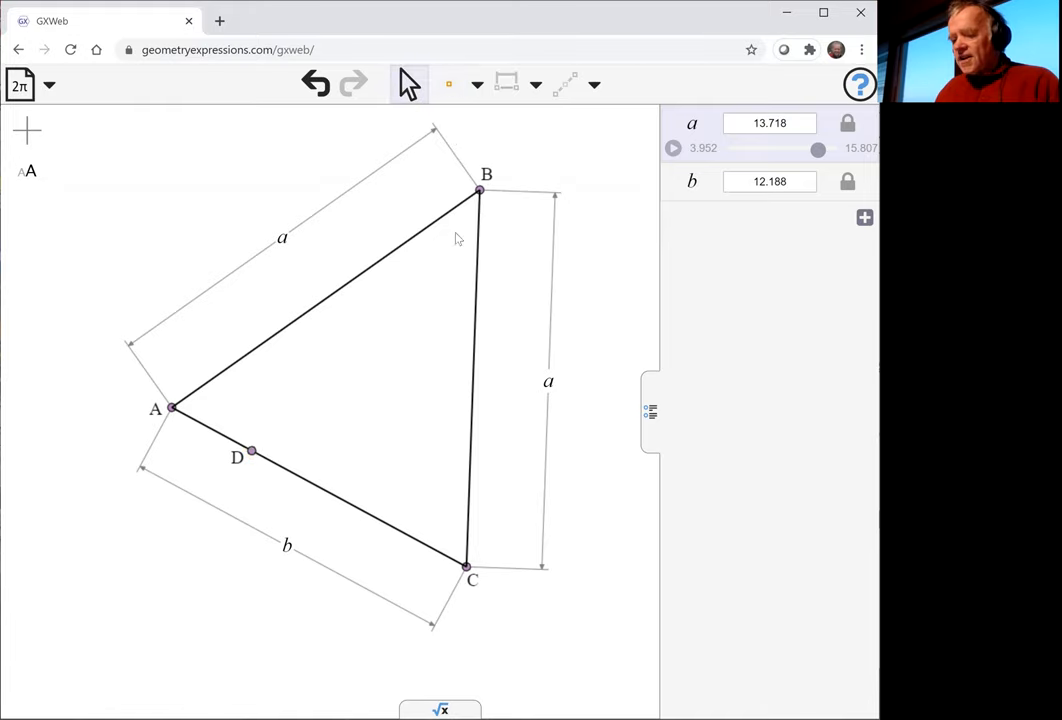
mouse_move(260, 450)
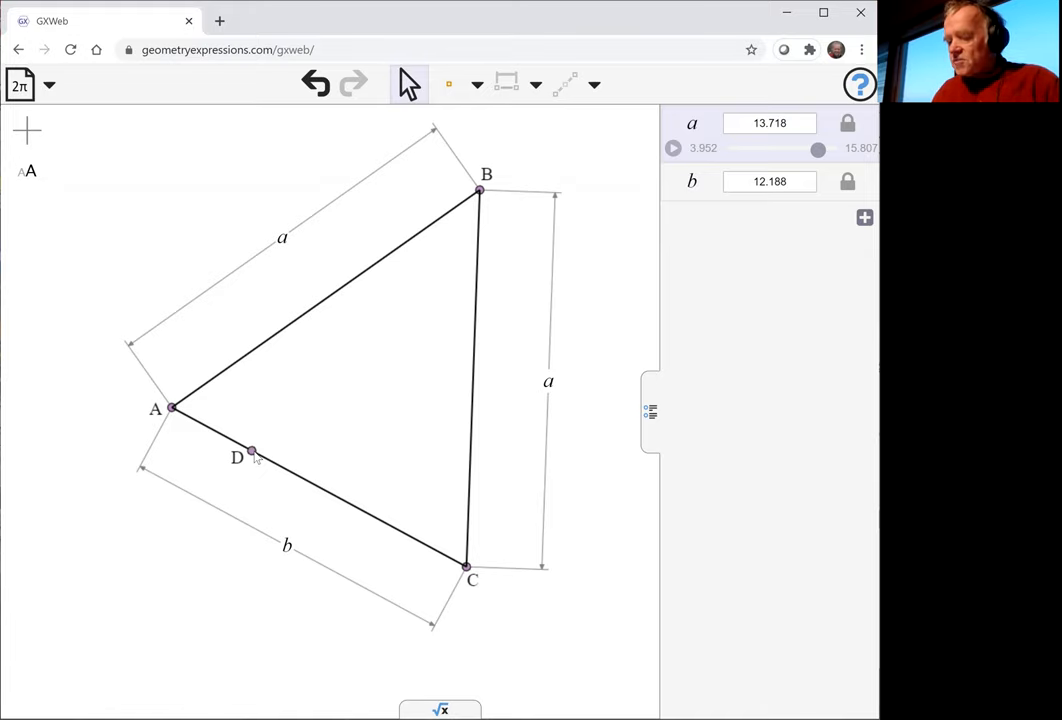
Step: Select point D with base AC and apply the proportional constraint t
left_click(251, 451)
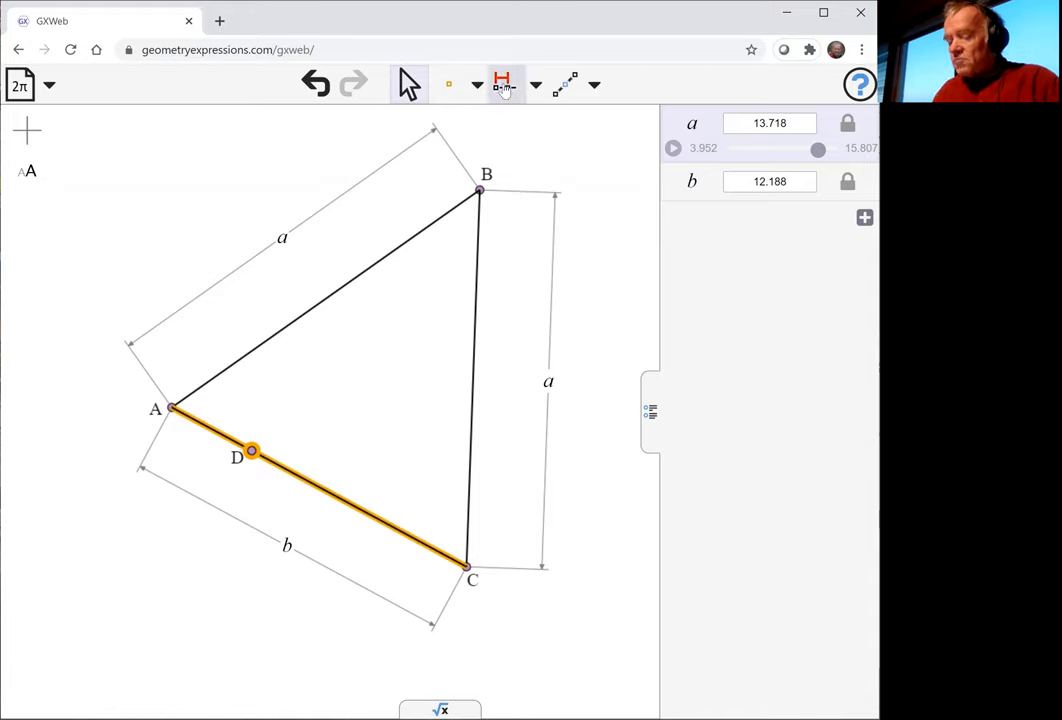
left_click(504, 83)
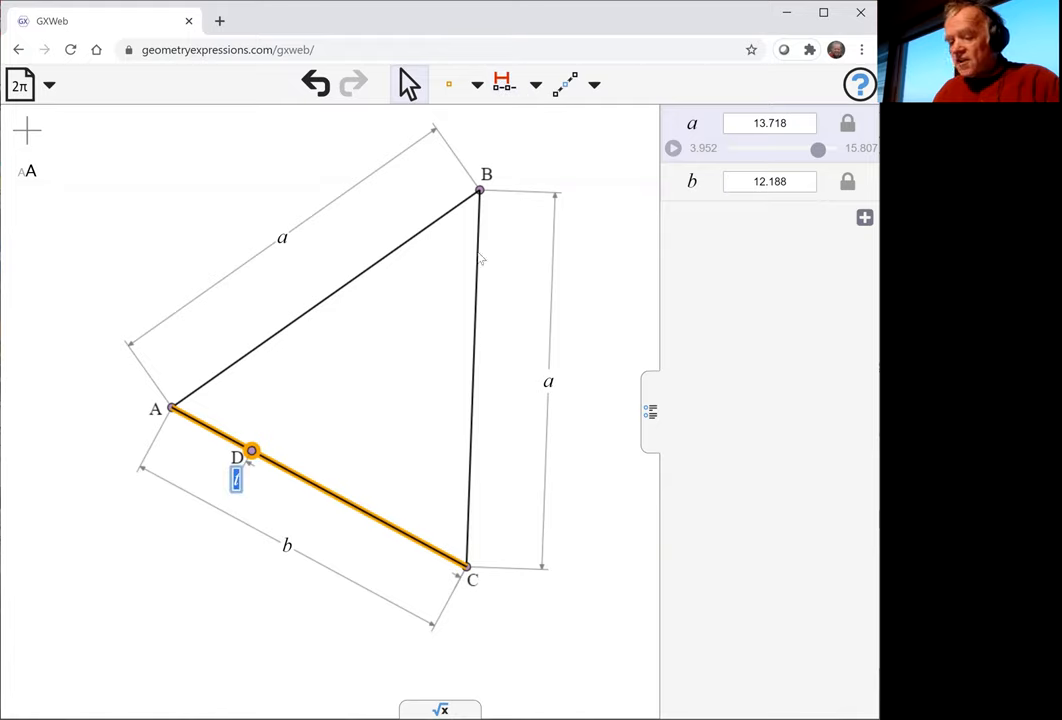
mouse_move(497, 566)
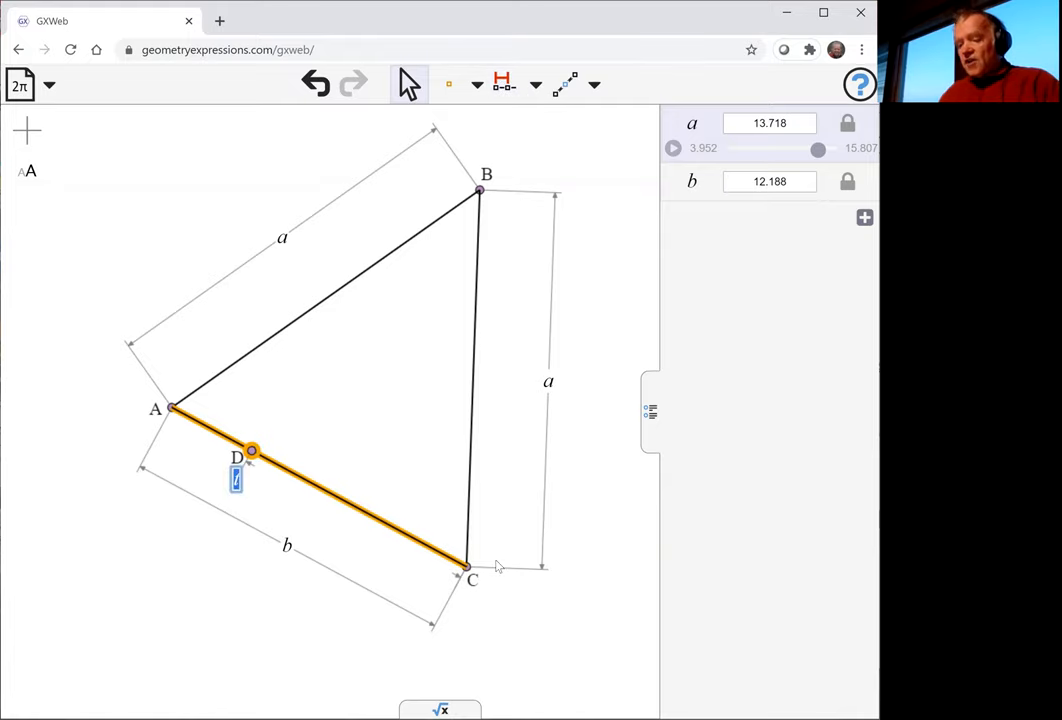
mouse_move(365, 413)
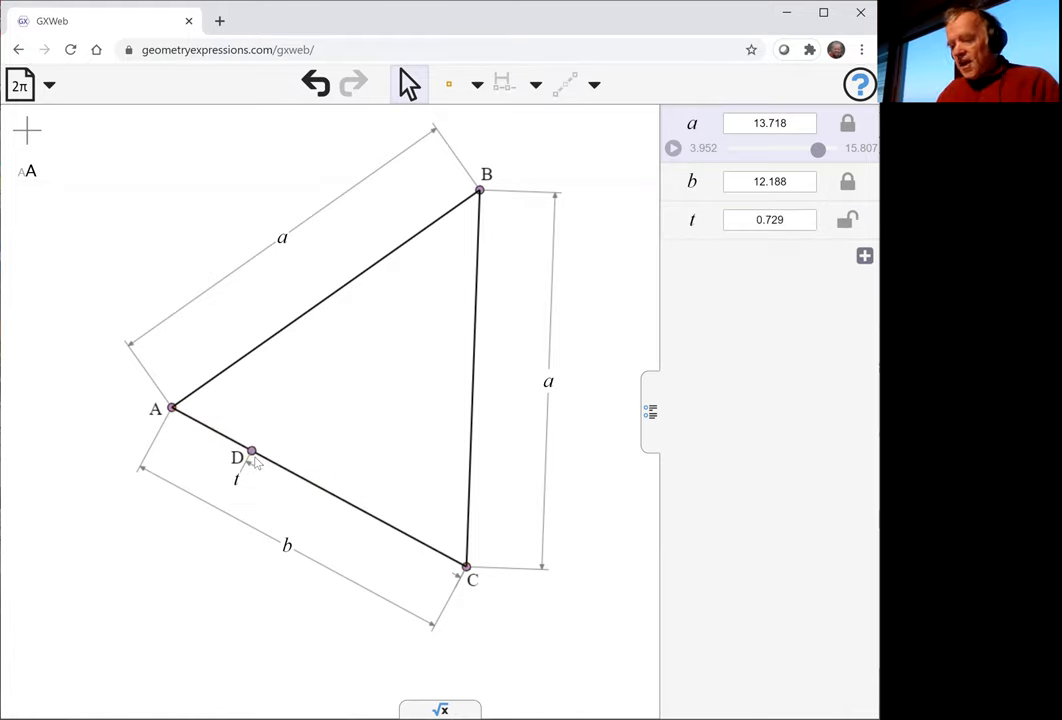
mouse_move(263, 485)
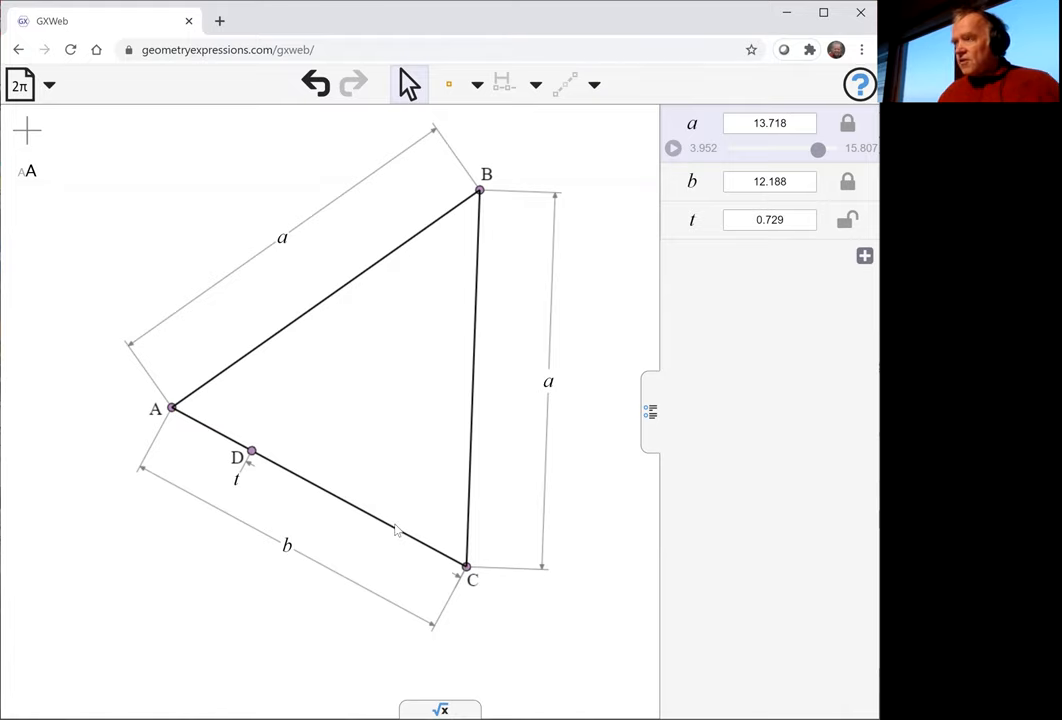
mouse_move(243, 490)
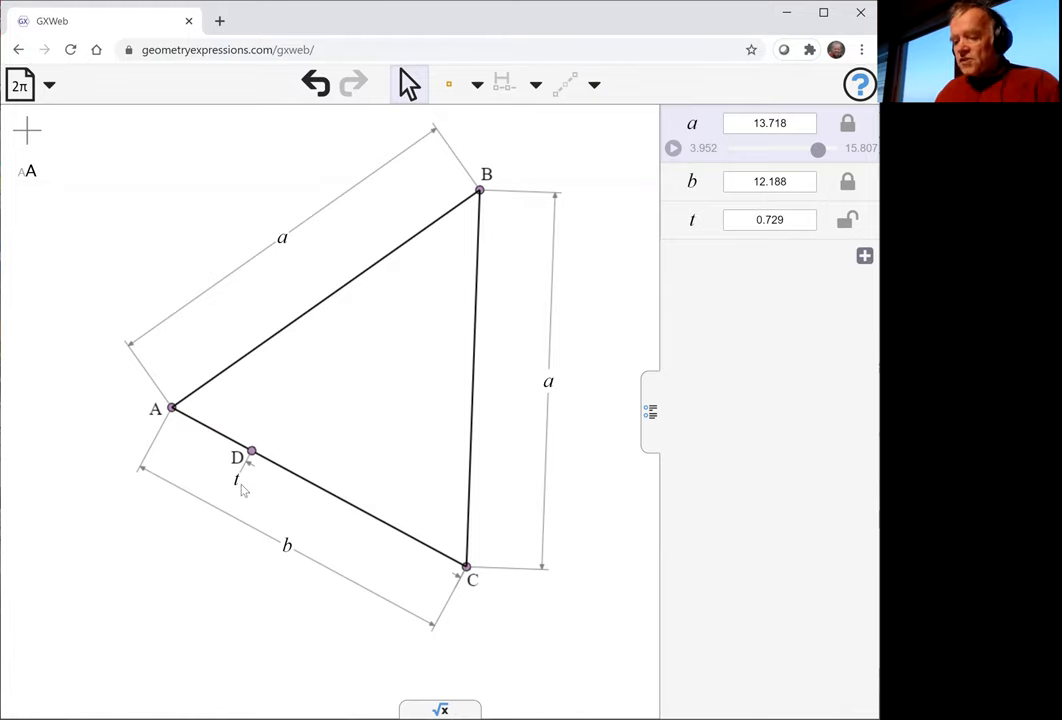
mouse_move(330, 425)
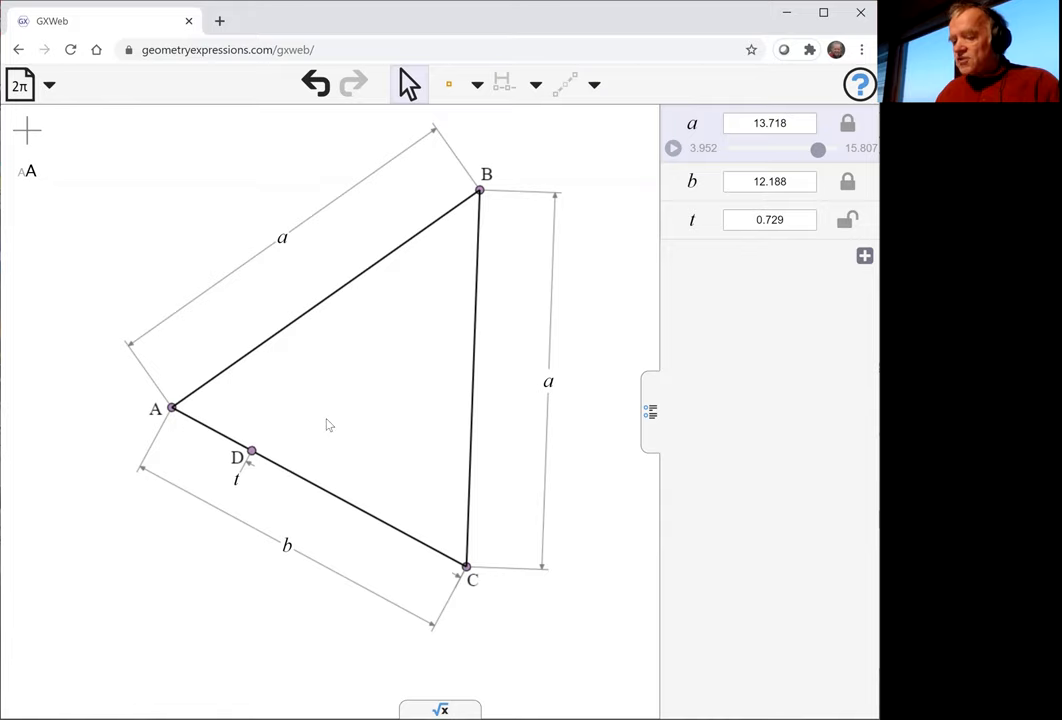
mouse_move(575, 530)
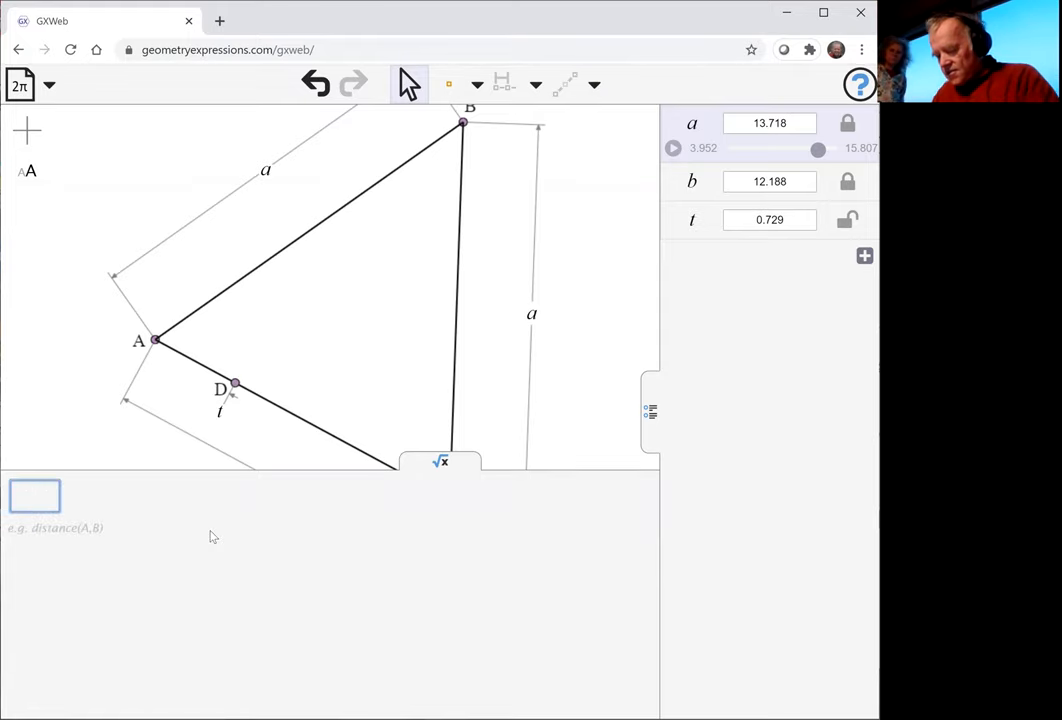
Step: Evaluate distance(D,AB) symbolically, yielding b·(1−t)·√(4a²−b²)/(2a)
type("dist")
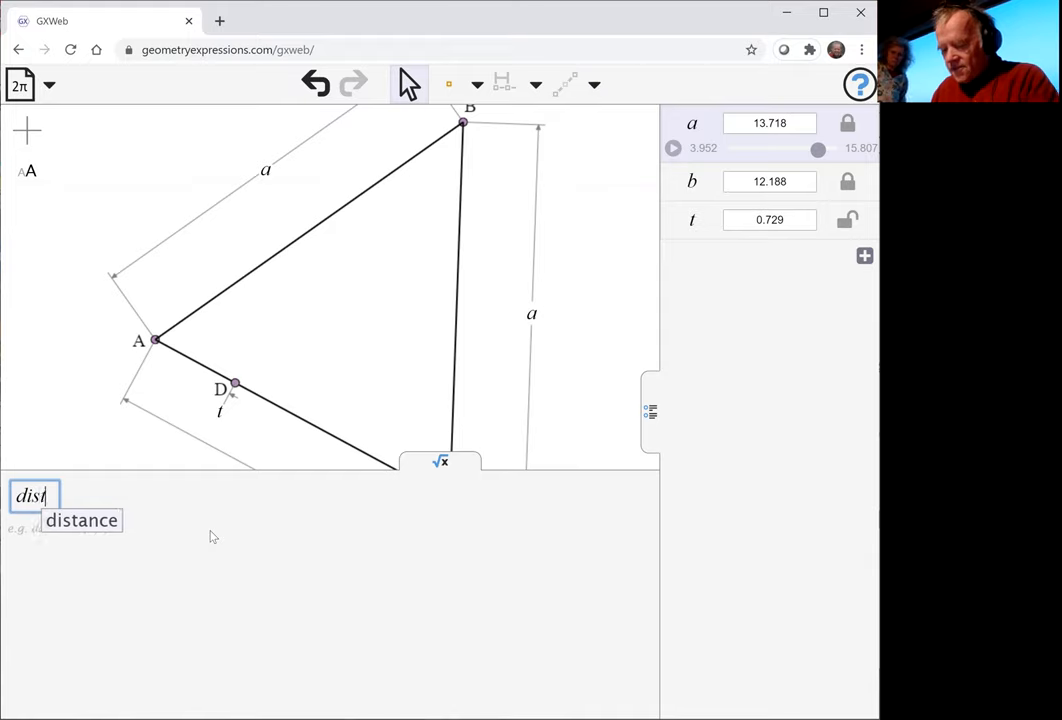
left_click(81, 519)
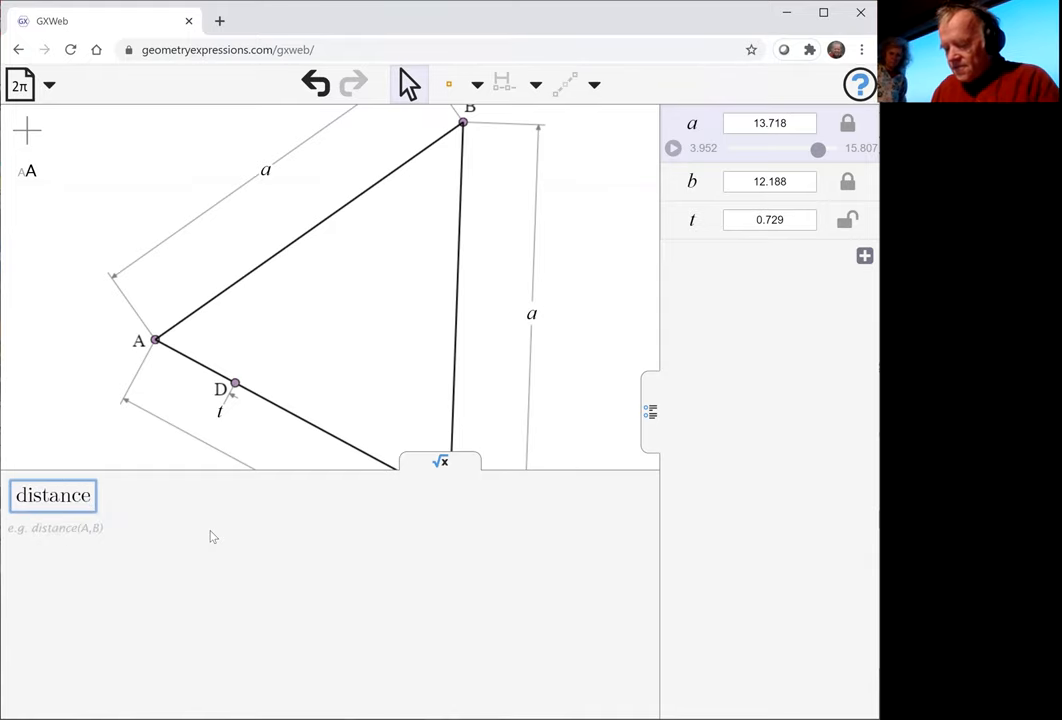
type("()")
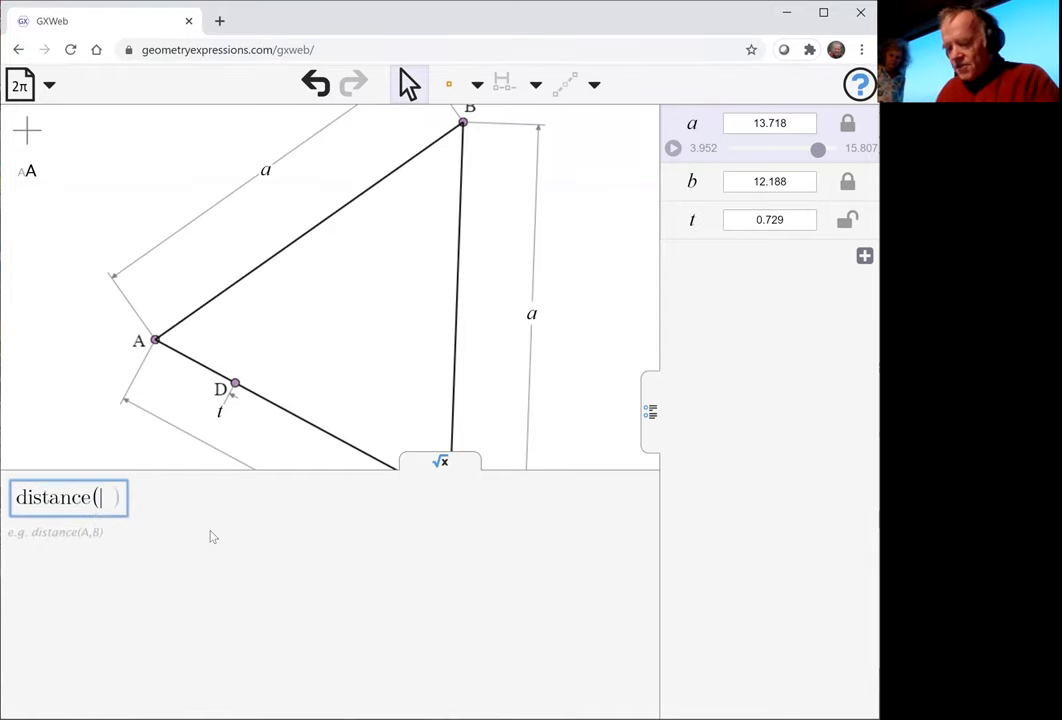
type("D")
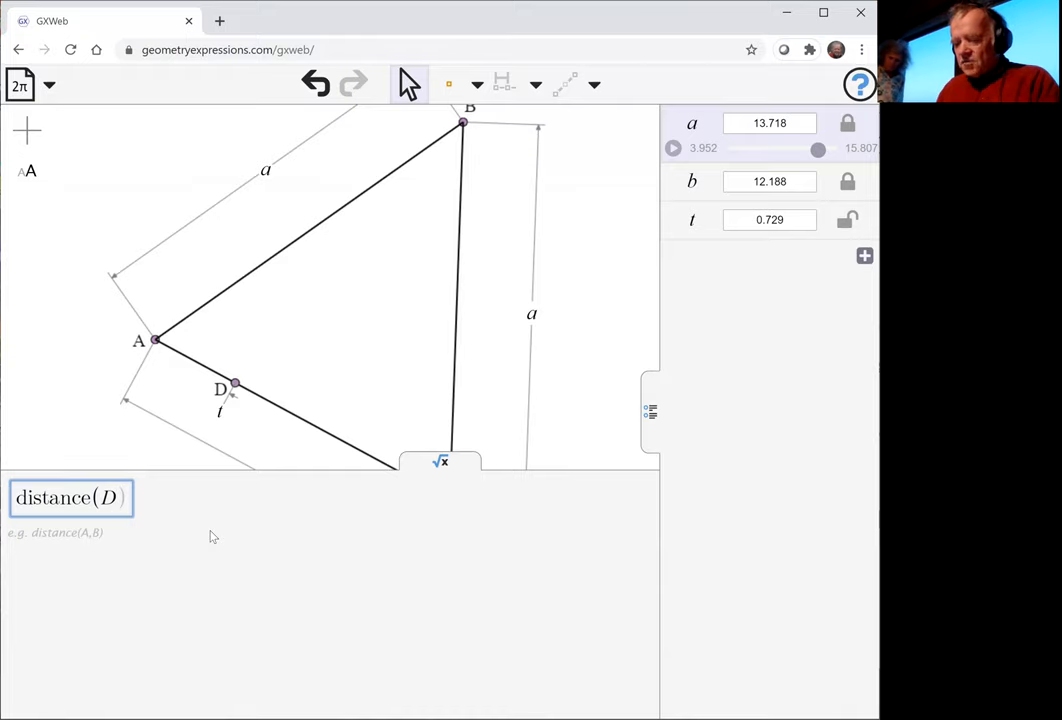
type(",")
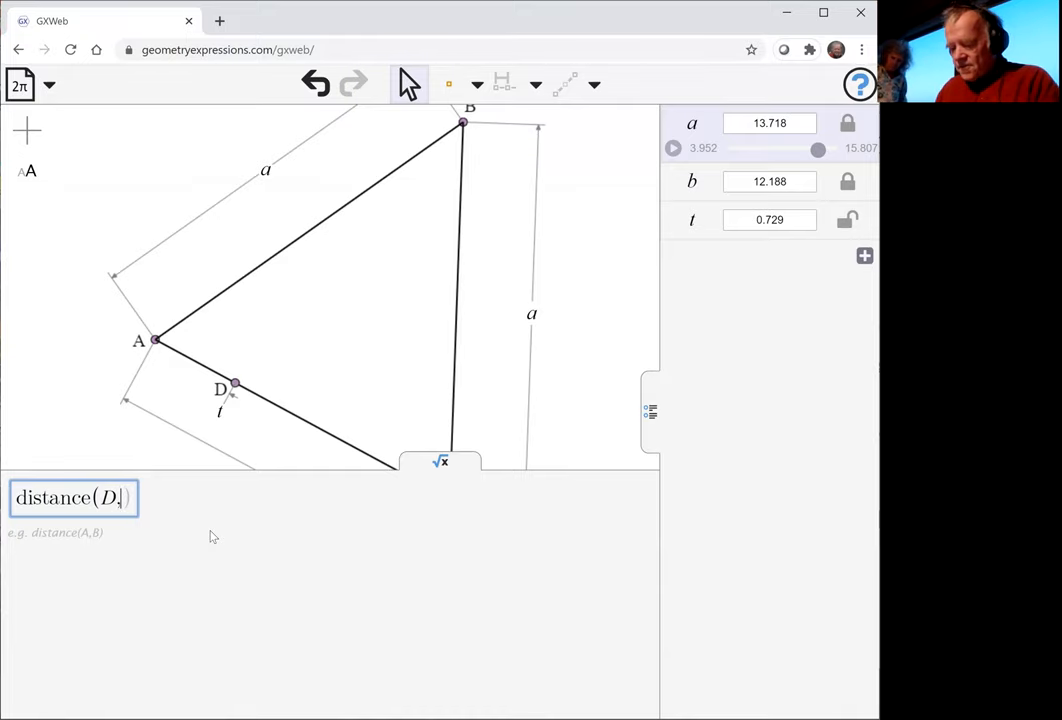
type("AB")
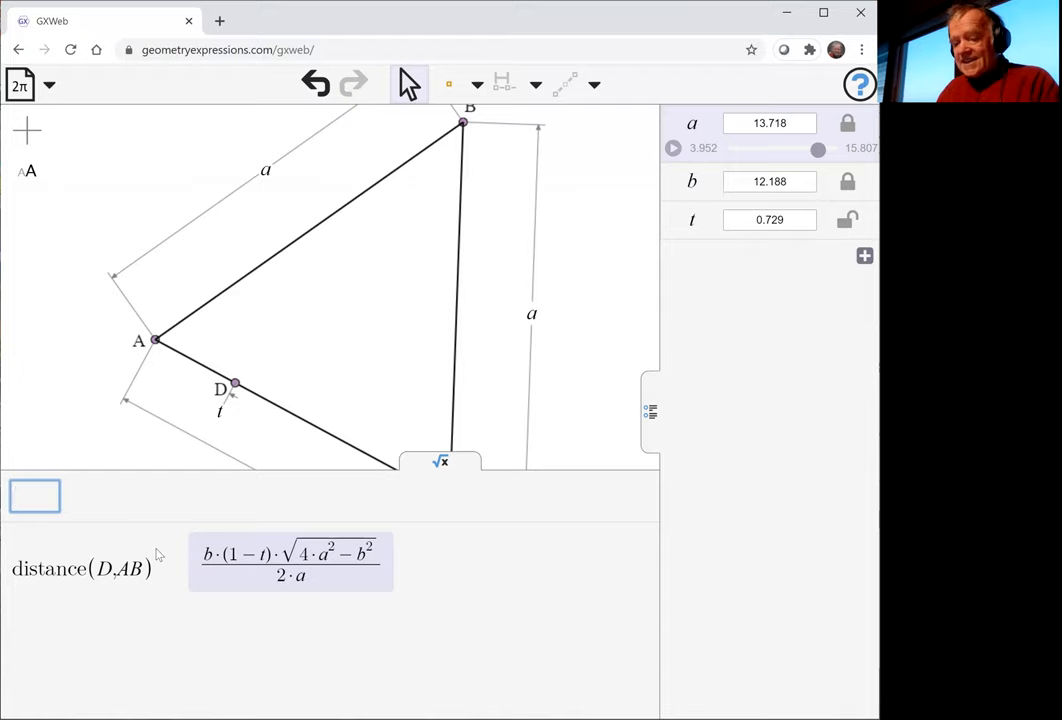
left_click(34, 496)
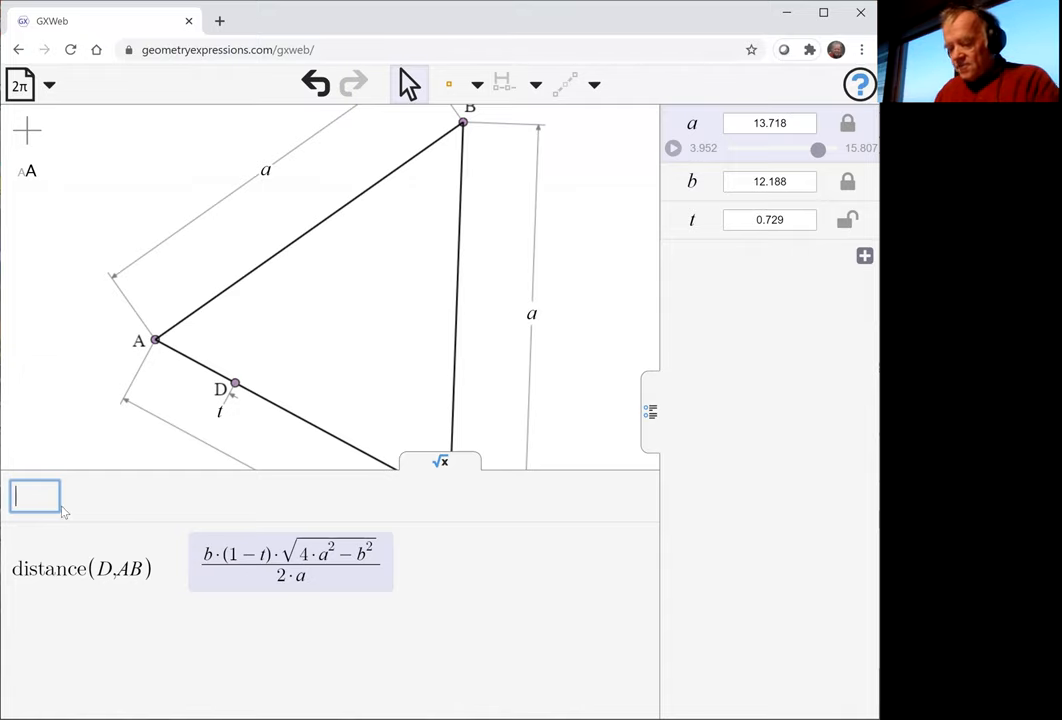
Step: Enter distance(D,BC) plus the existing distance(D,AB) expression as one symbolic sum
type("dis tan")
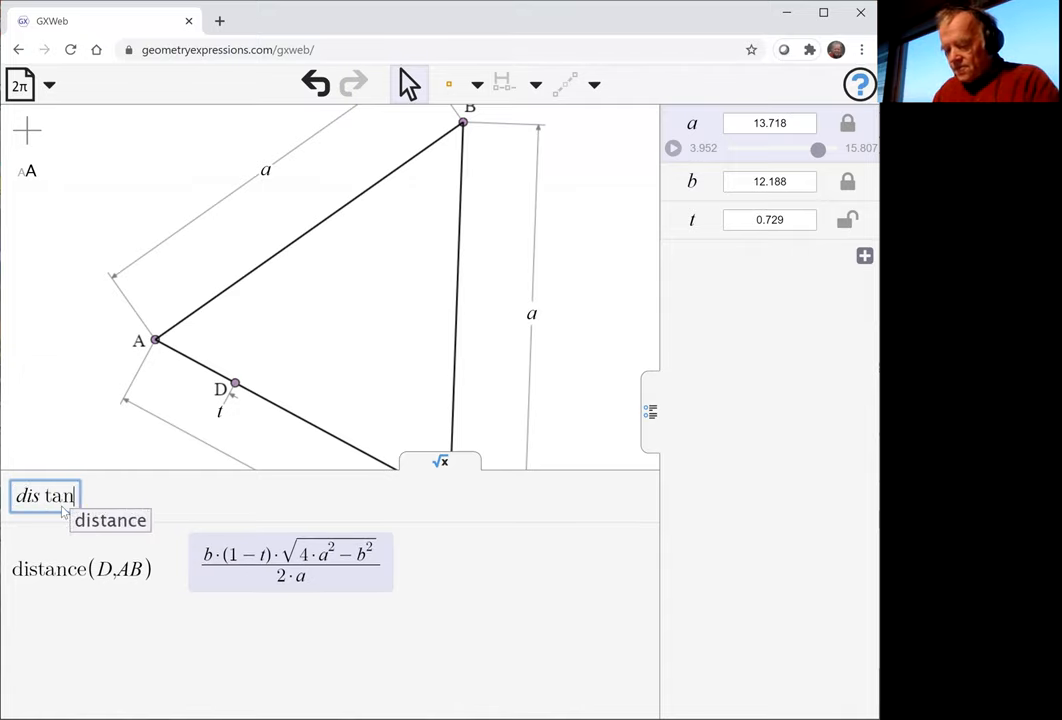
left_click(110, 520)
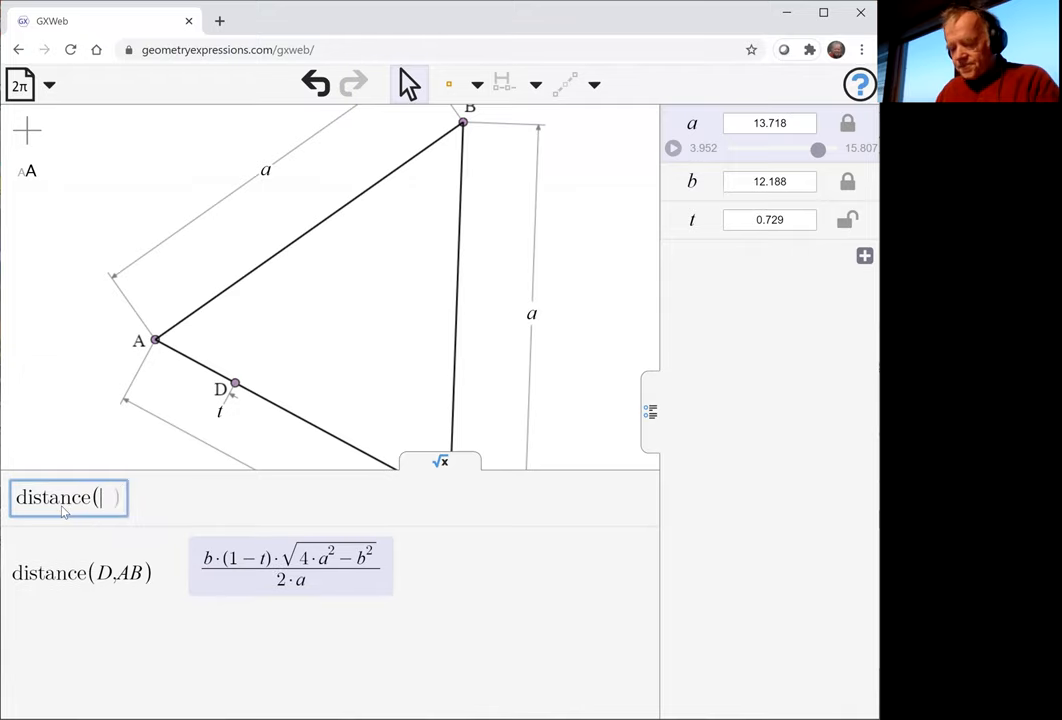
type("D,")
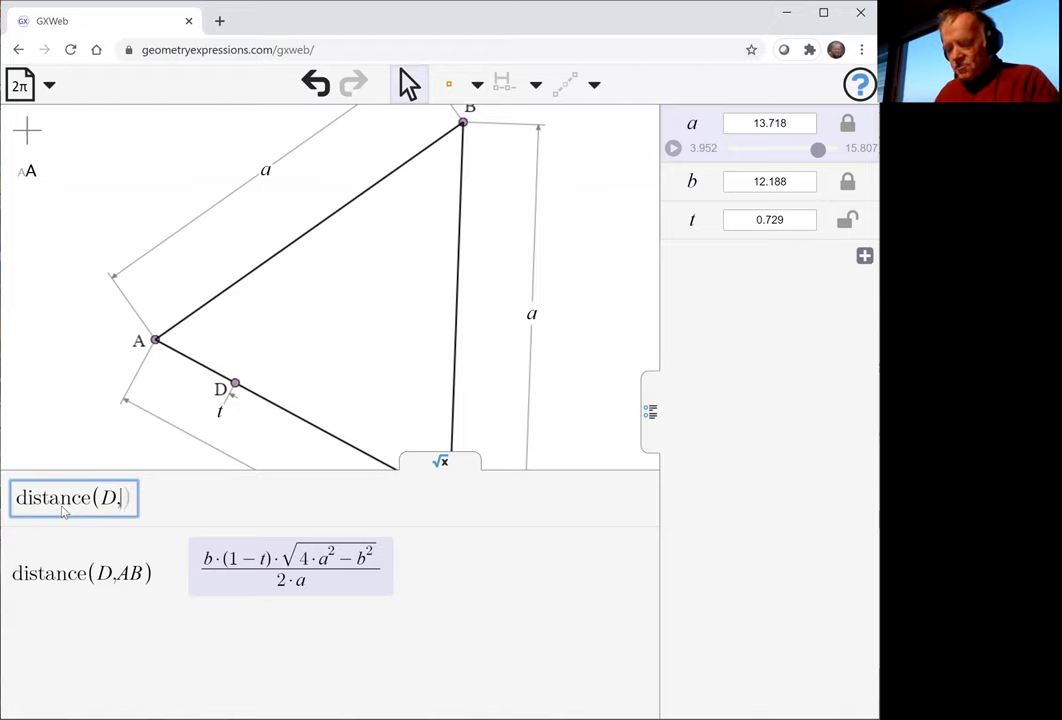
type("BC)")
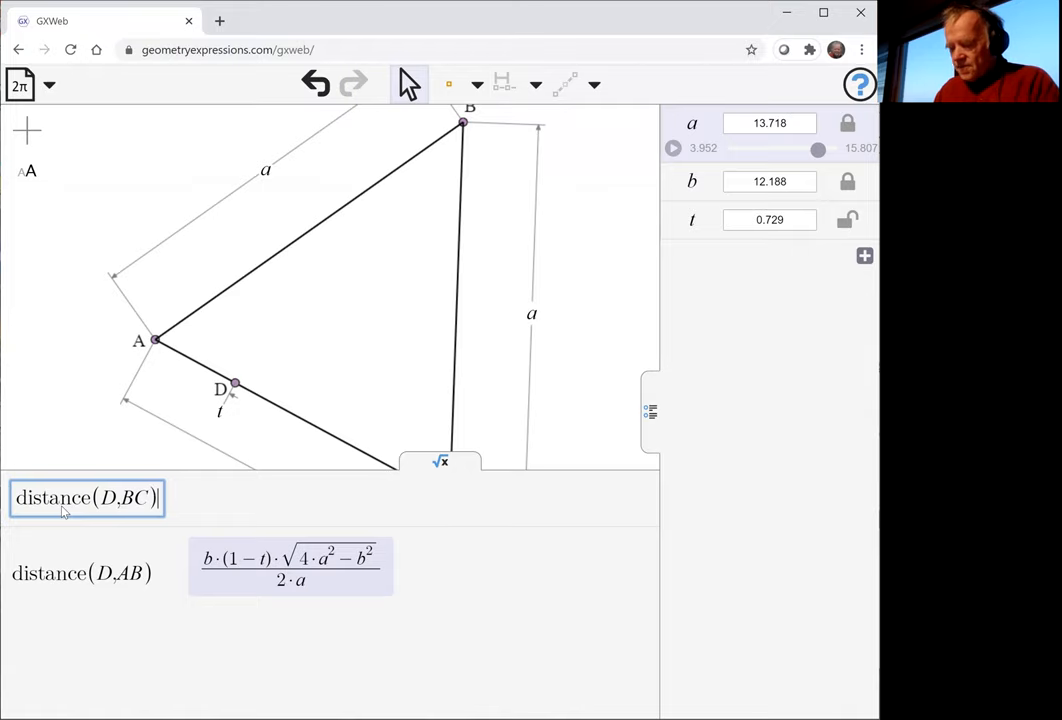
type("+")
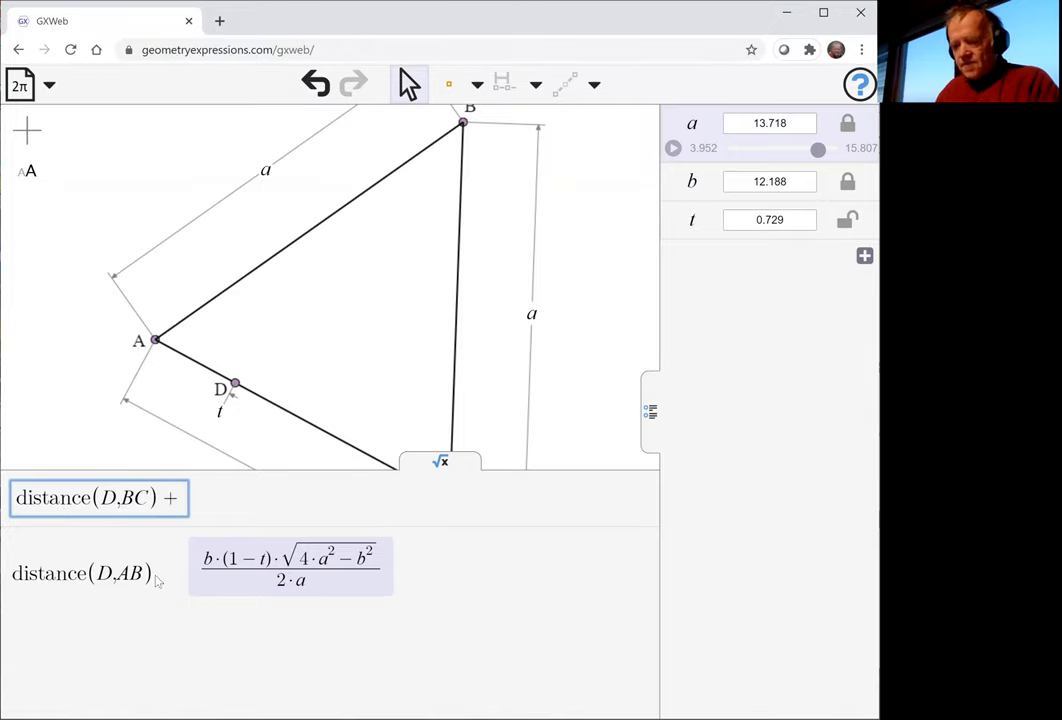
double_click(80, 573)
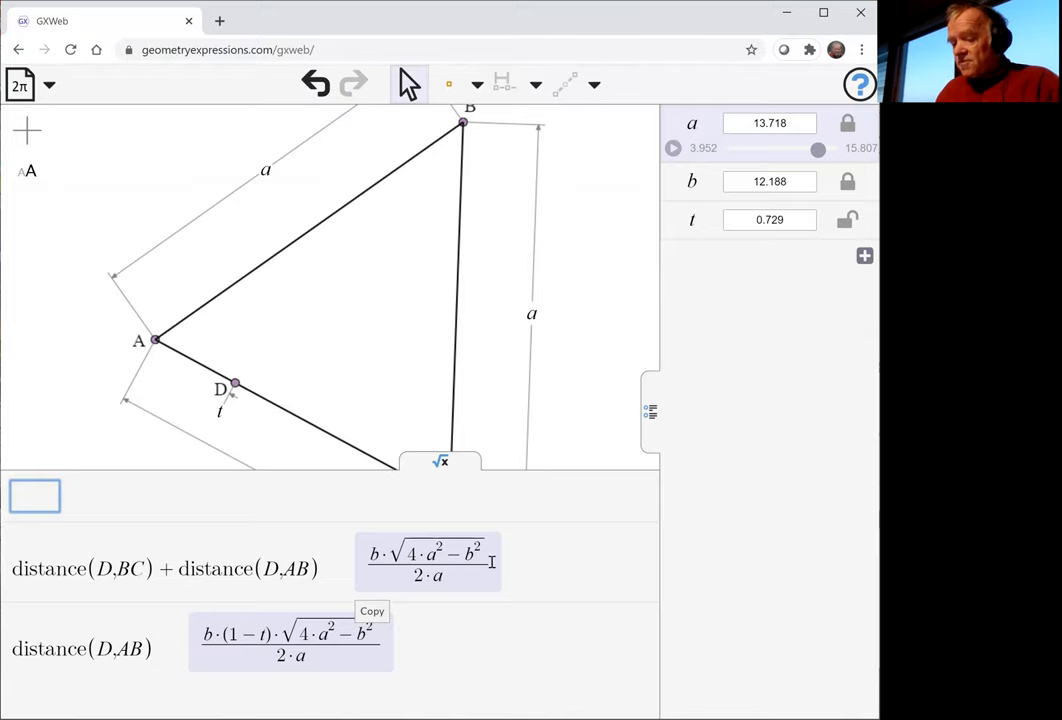
mouse_move(307, 417)
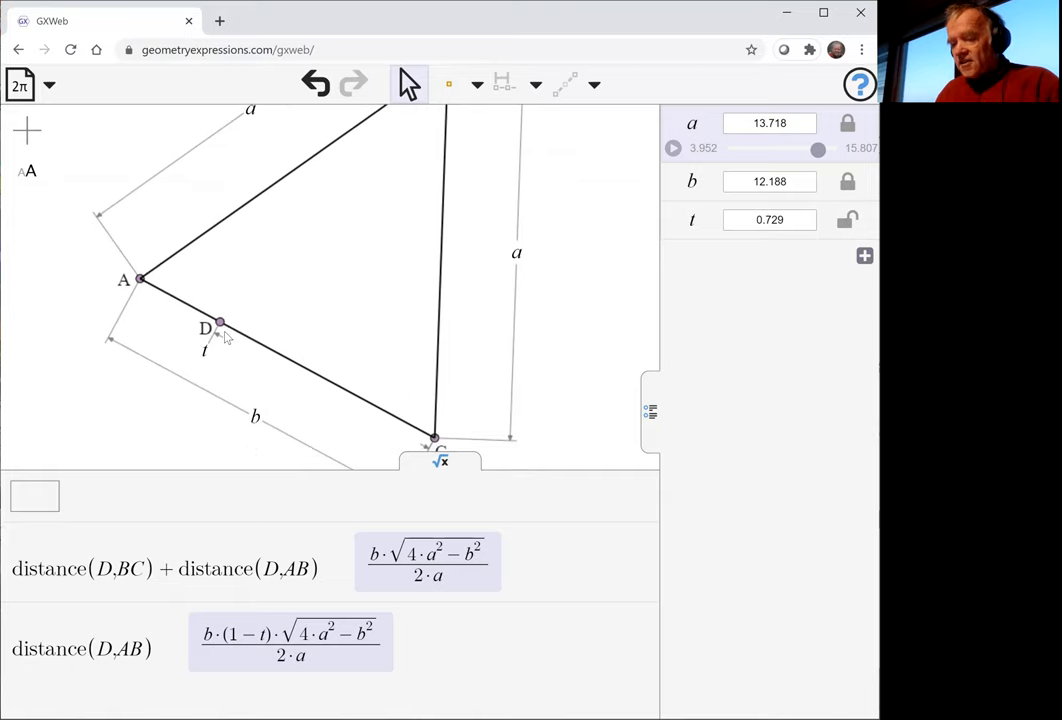
mouse_move(142, 287)
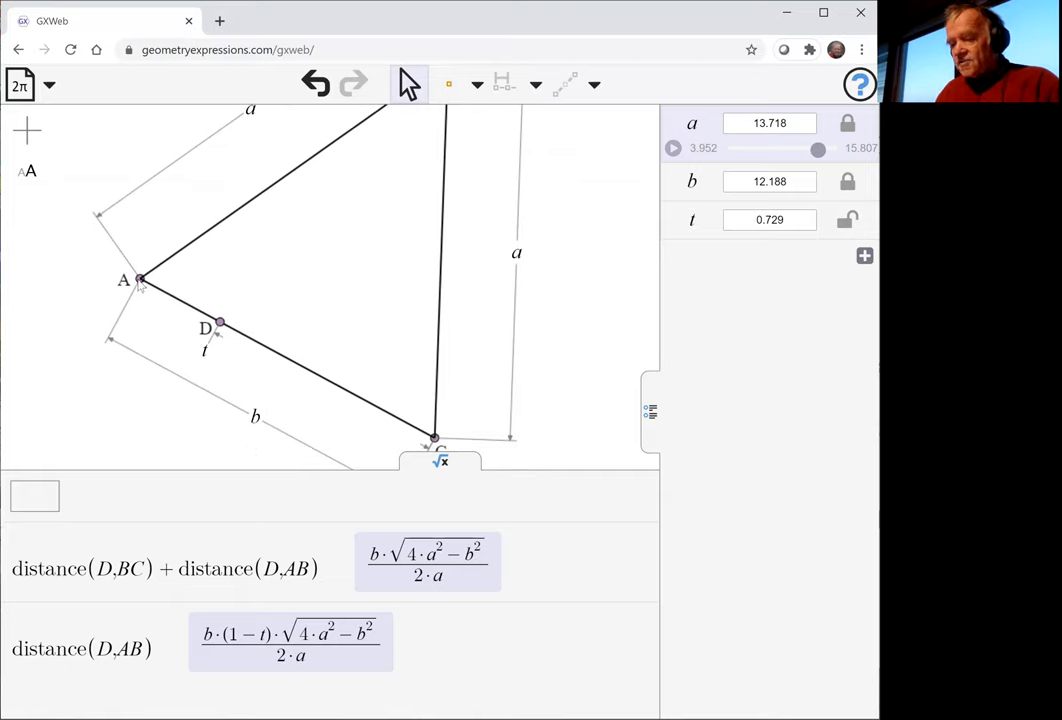
mouse_move(437, 276)
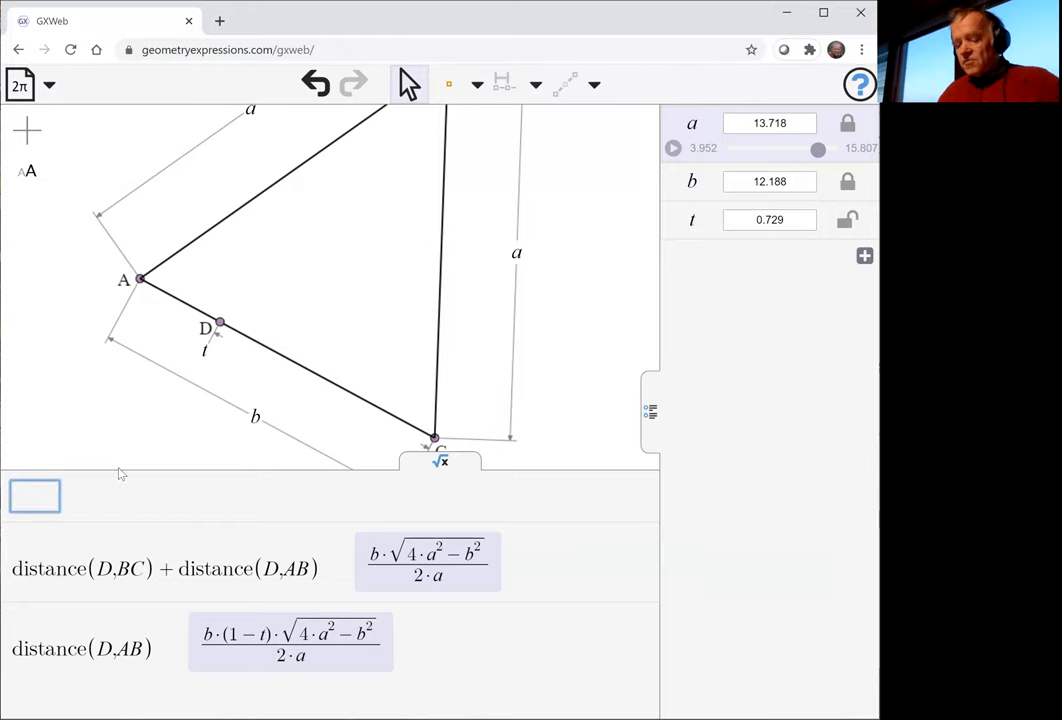
Step: Enter distance(A,BC) in the symbolic input, left unevaluated
type("di")
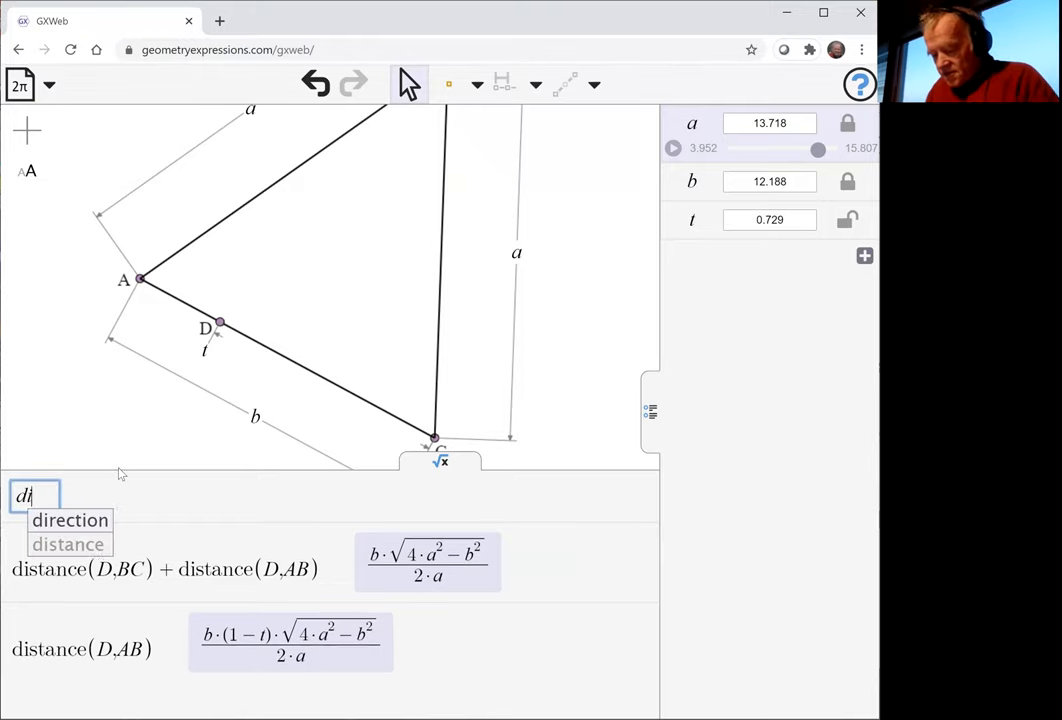
left_click(67, 544)
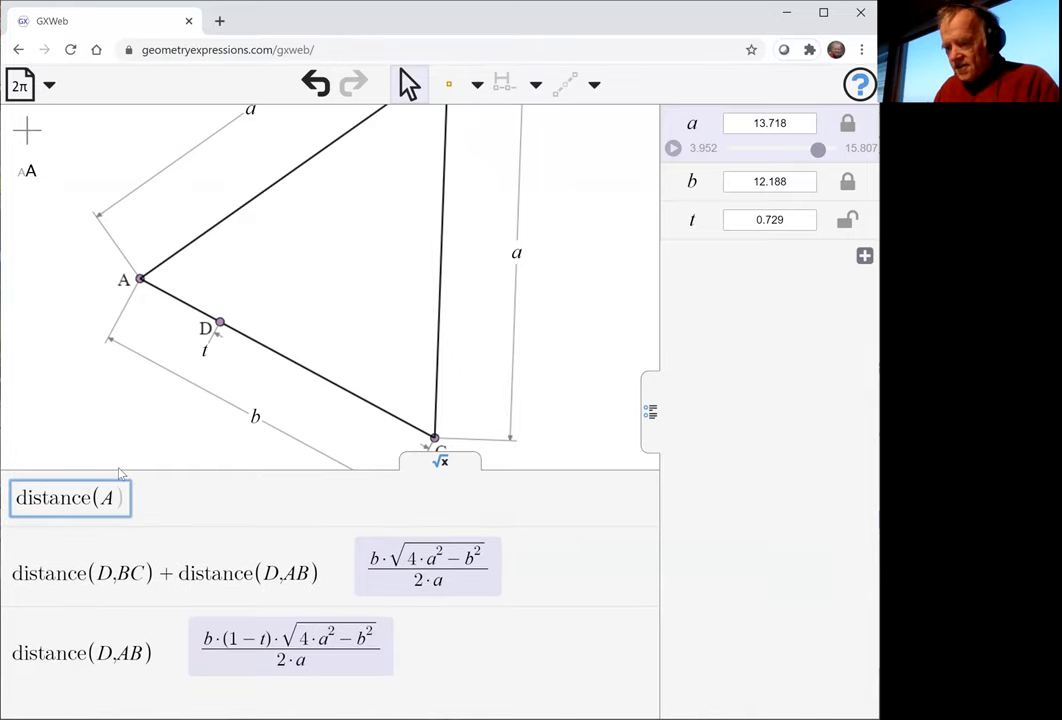
type(",")
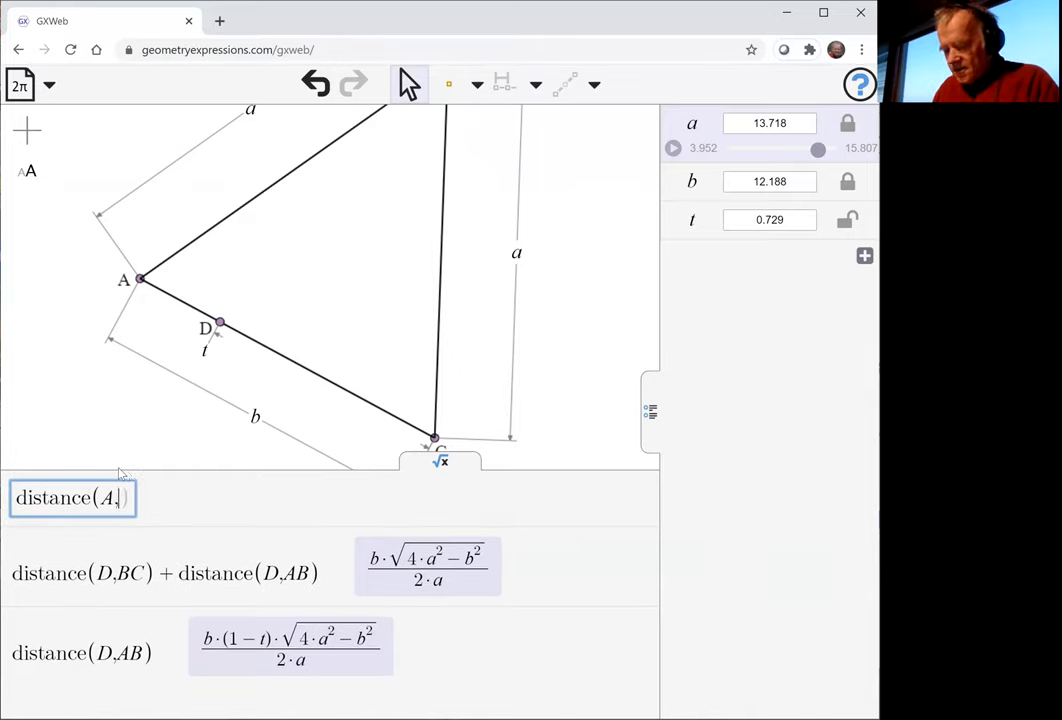
type("BC)")
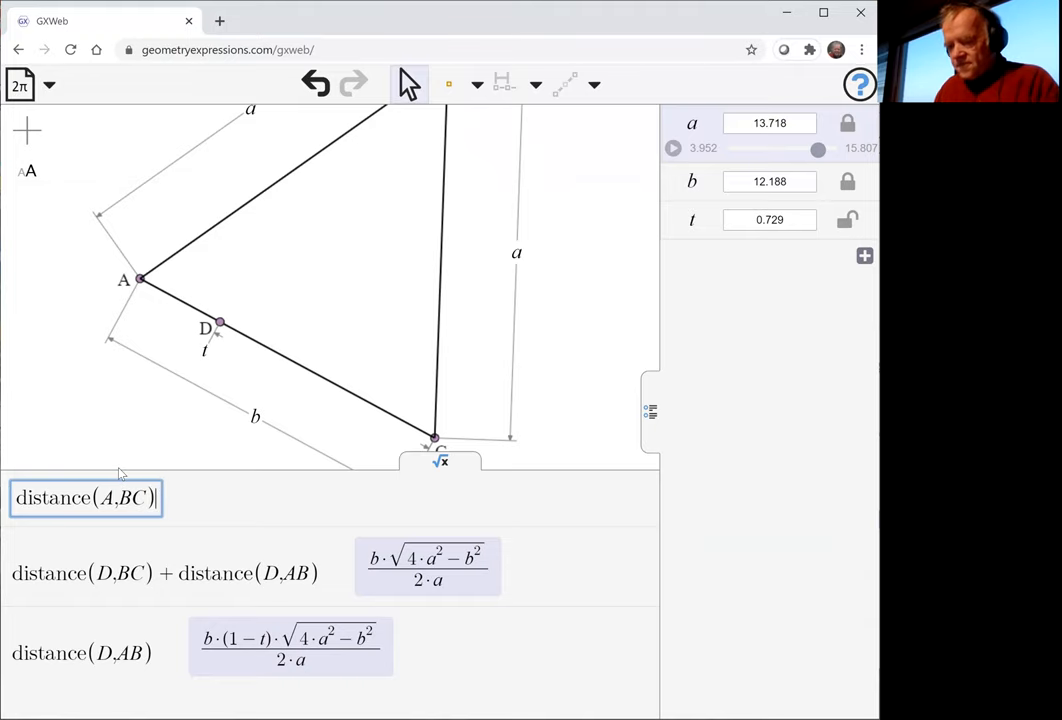